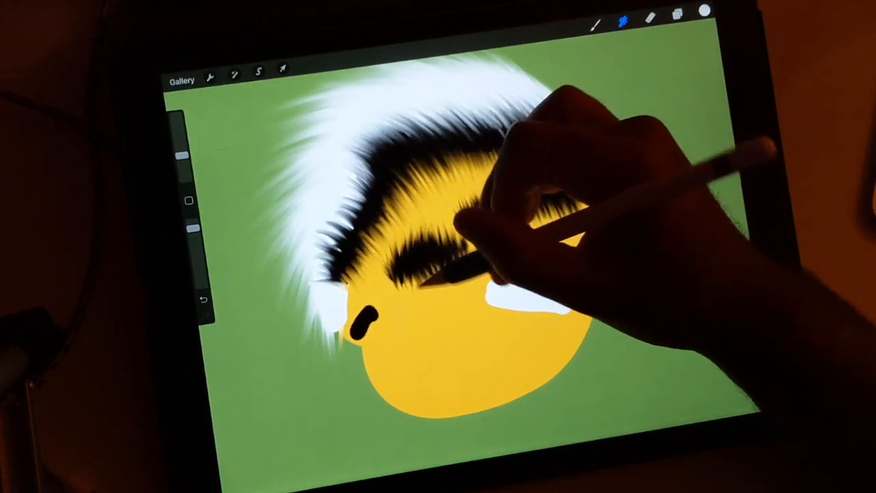
Dab black fur stripes across the yellow head below the white fringe.
click(623, 19)
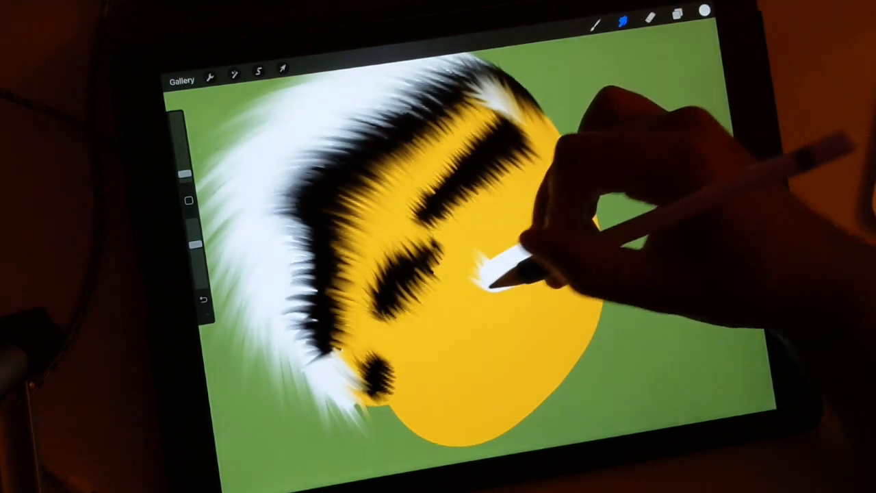
Paint a fluffy white fur patch on the bee's yellow face, then open the Brush Library.
drag(493, 281, 541, 260)
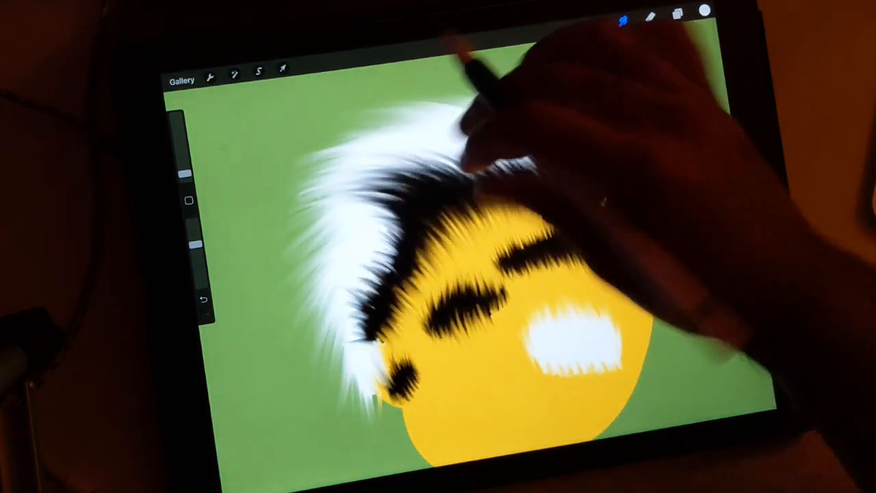
click(623, 17)
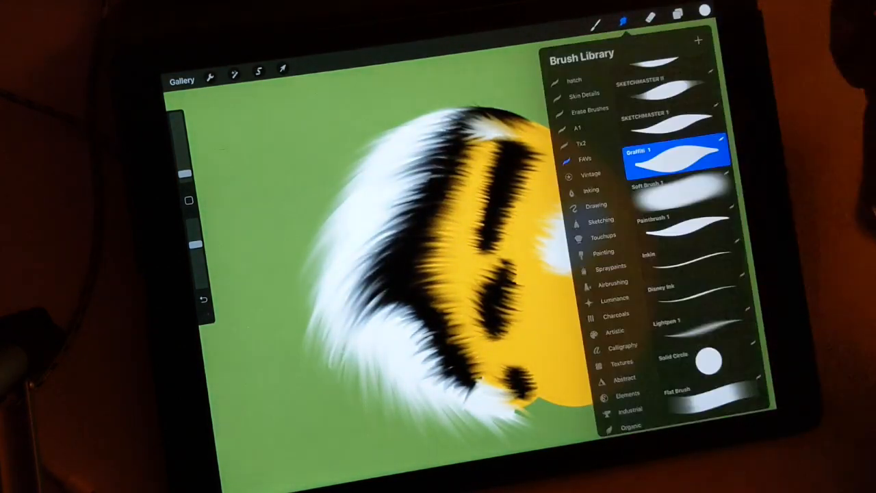